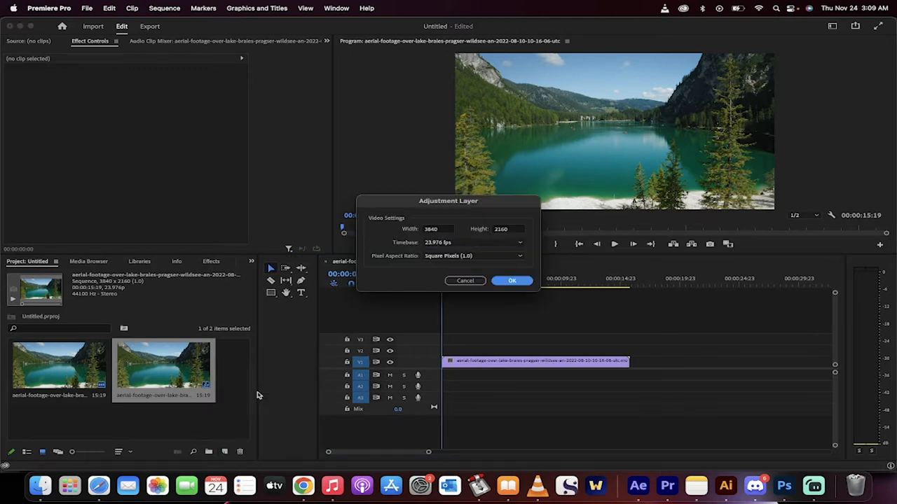
# Confirm the new adjustment layer with the sequence's 3840×2160 video settings
pyautogui.click(512, 280)
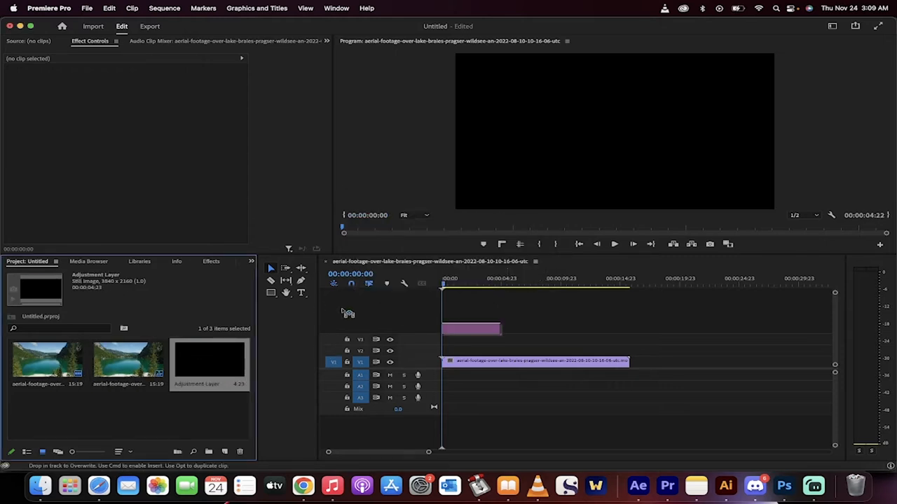
# Drop the adjustment layer onto V2 above the lake clip and select it for Effect Controls
pyautogui.moveTo(470, 329); pyautogui.dragTo(504, 342)
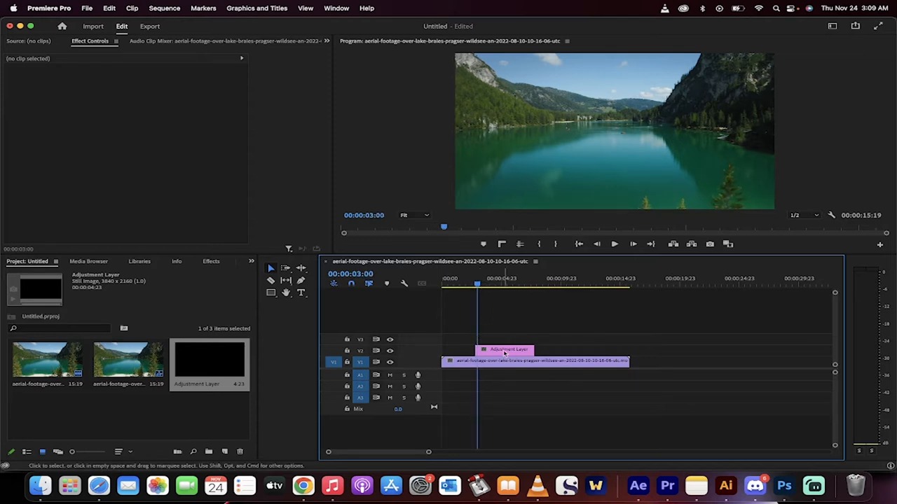
pyautogui.click(507, 350)
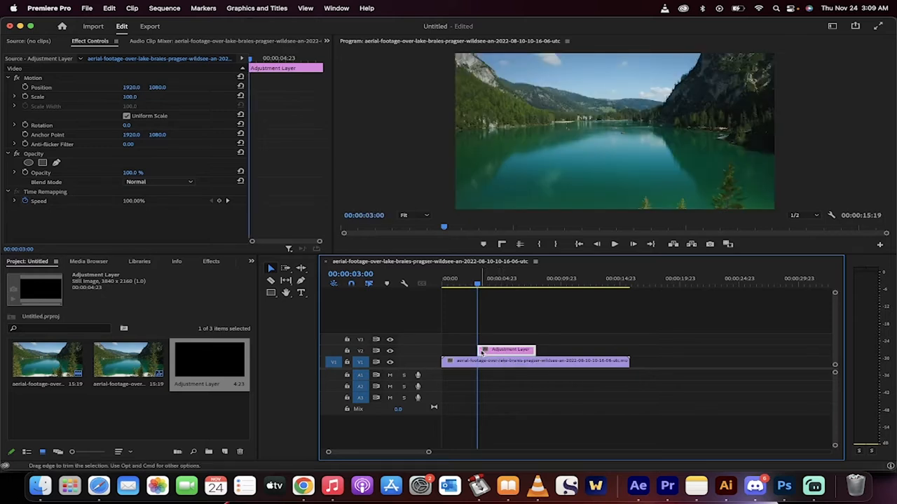
pyautogui.moveTo(283, 310)
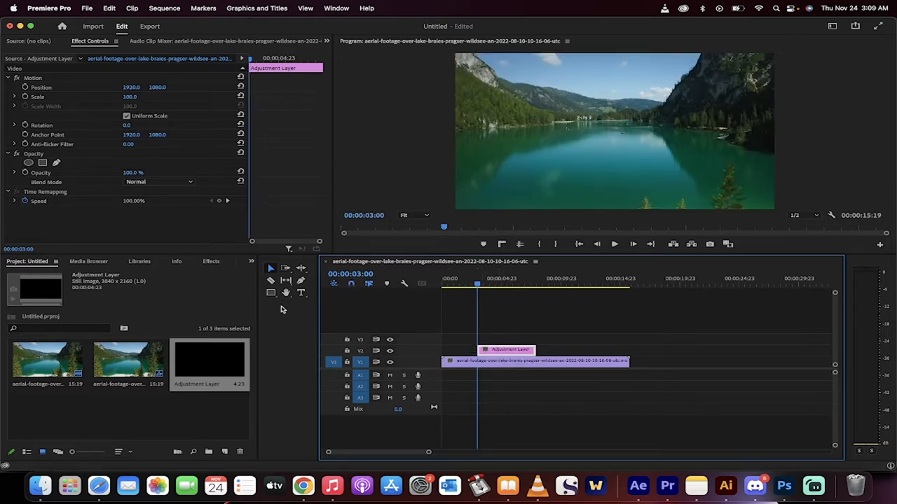
# Find Lumetri Color in the Effects panel and apply it to the adjustment layer
pyautogui.click(196, 262)
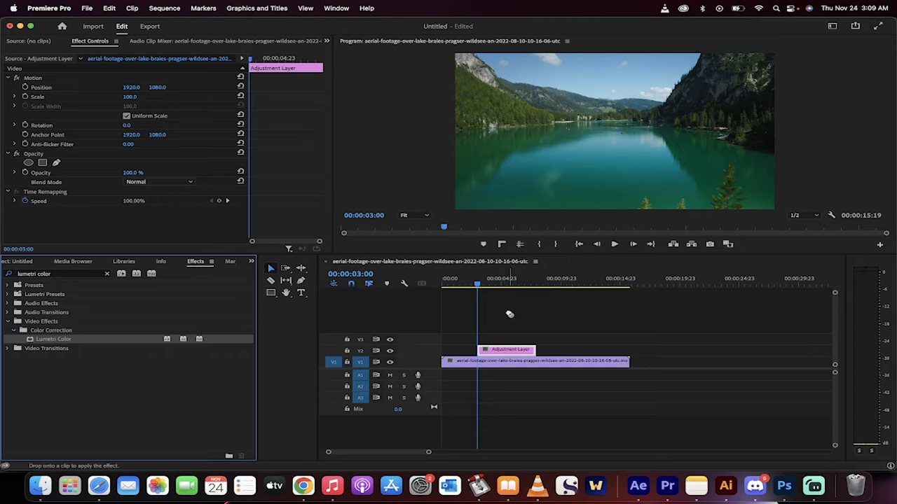
pyautogui.moveTo(53, 339); pyautogui.dragTo(501, 350)
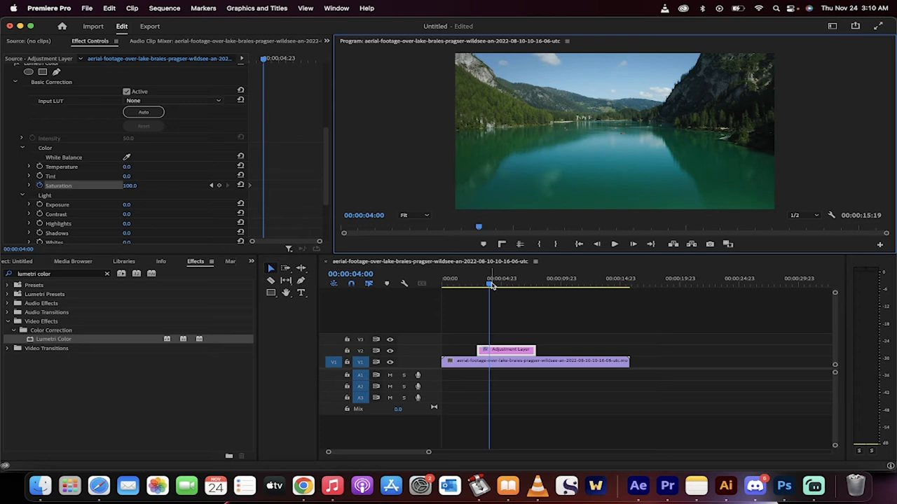
pyautogui.moveTo(127, 193)
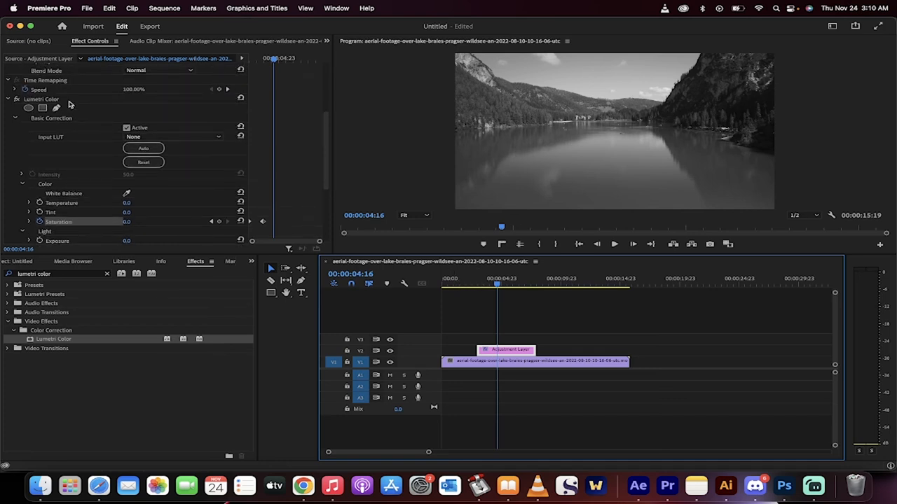
# Pull the Lumetri Color Highlights negative to tame the bright areas of the black-and-white footage
pyautogui.scroll(-3)
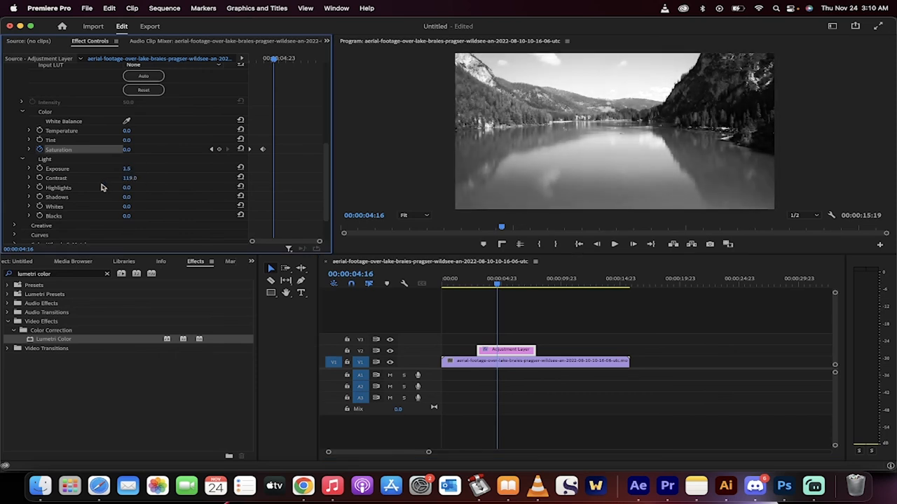
pyautogui.moveTo(126, 188); pyautogui.dragTo(112, 188)
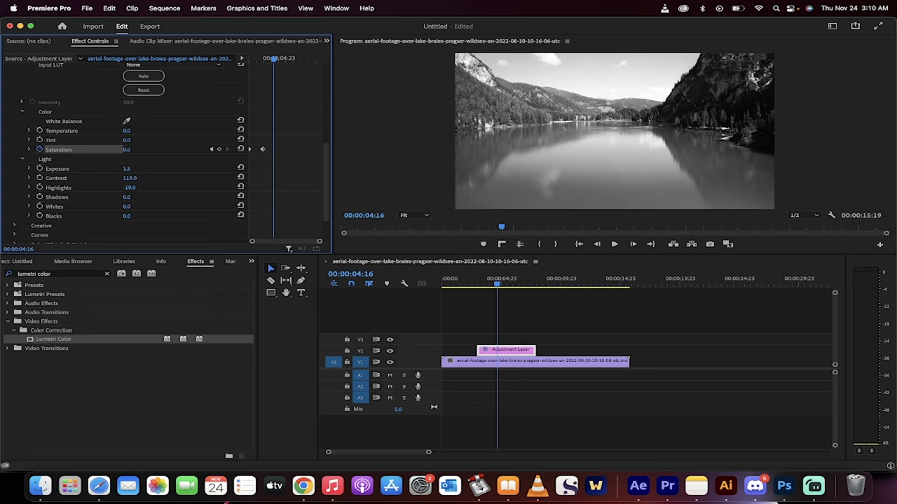